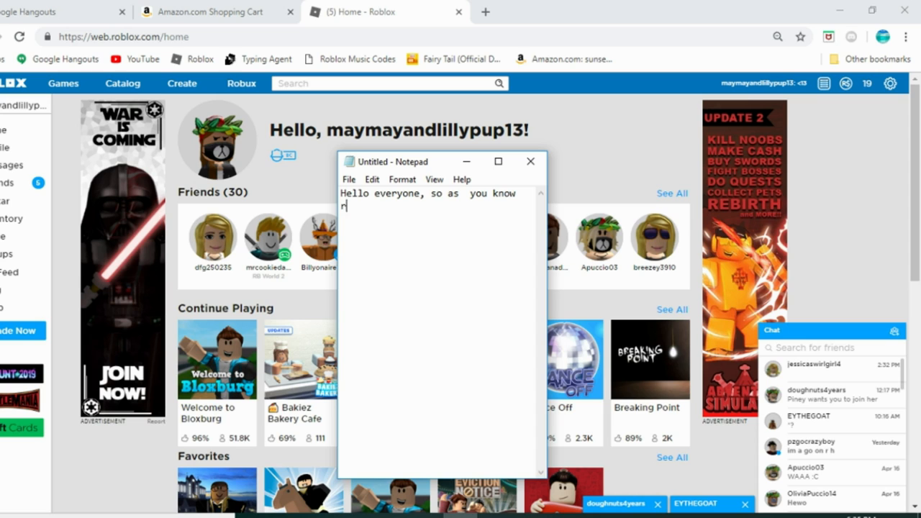
Note that Roblox has blocked the Grade:105 or whatever number trick, then show the Roblox page.
{"action": "type", "text": "oblox has blocked the Grade:105"}
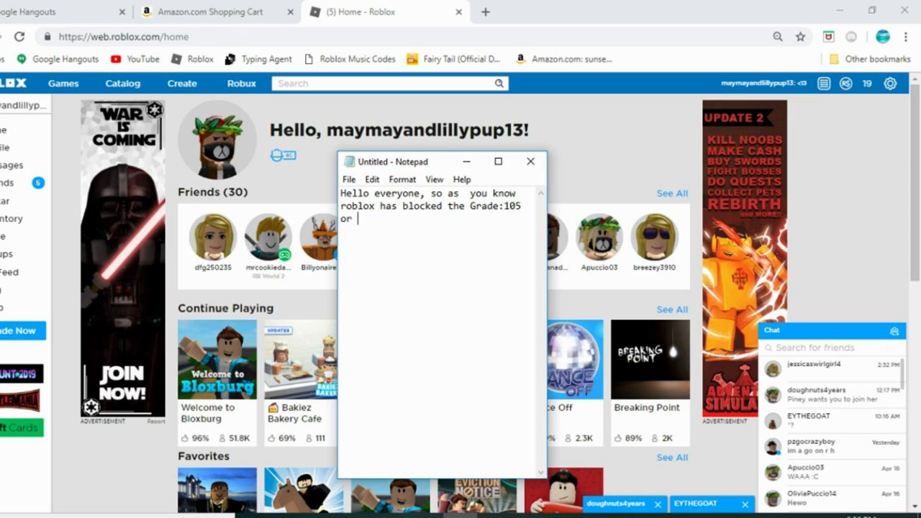
{"action": "type", "text": "whatever numb"}
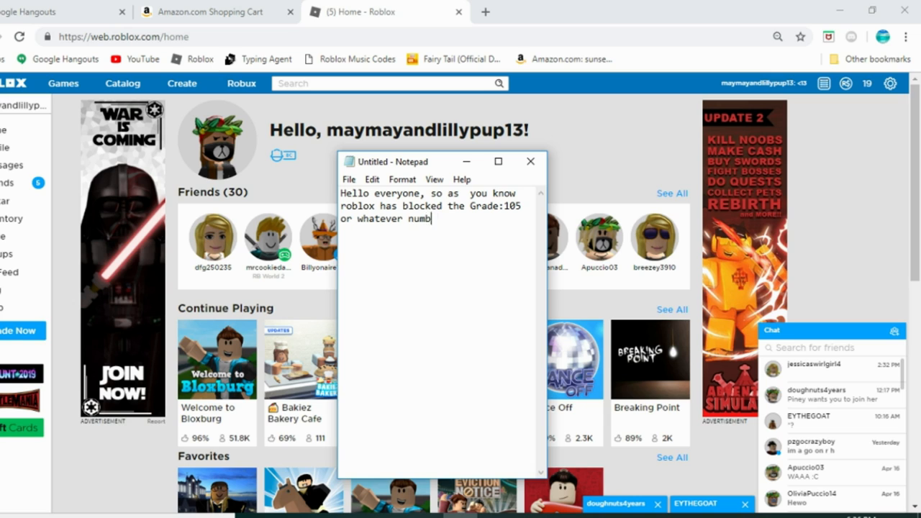
{"action": "type", "text": "er"}
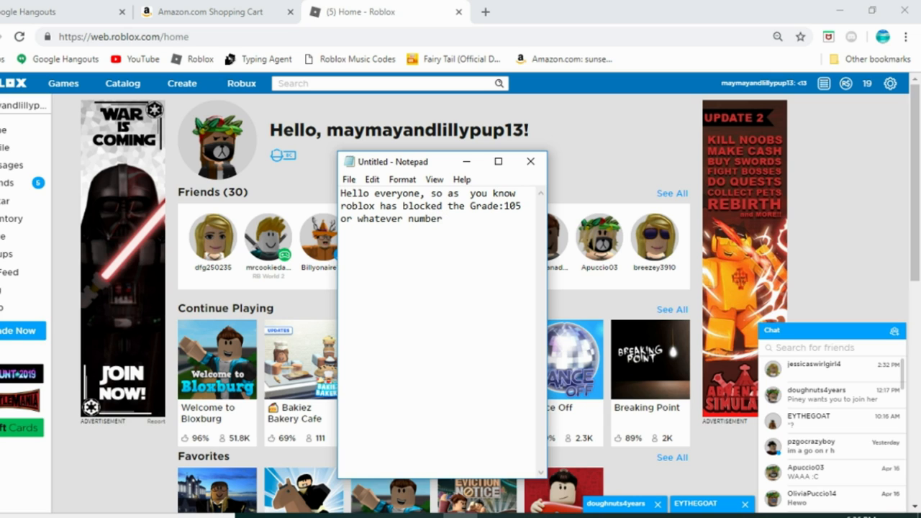
{"action": "type", "text": "trick."}
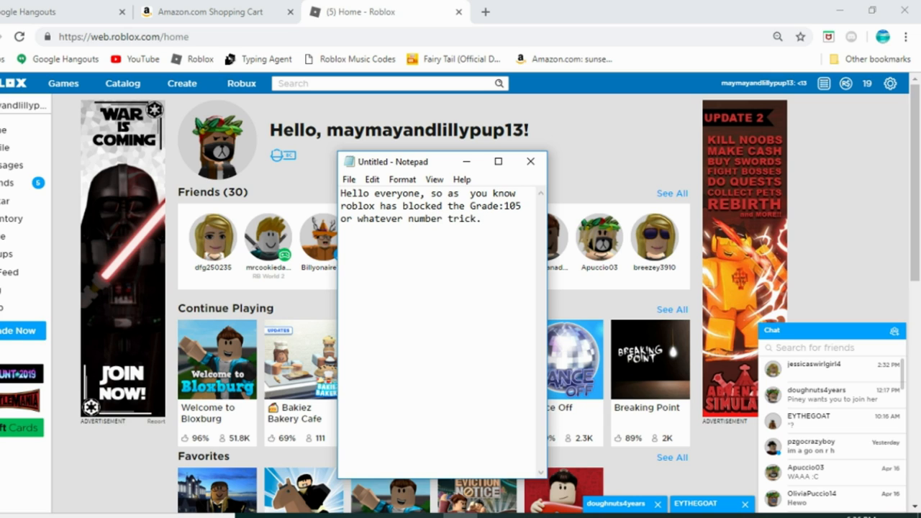
{"action": "left_click", "coordinate": [530, 162]}
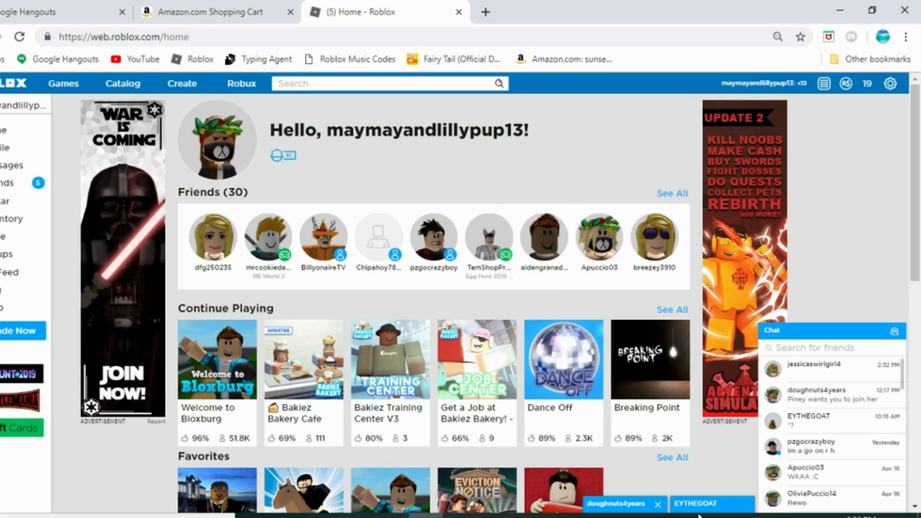
Send 'Grade105' in a friend's Roblox chat to show it gets tagged.
{"action": "left_click", "coordinate": [628, 501]}
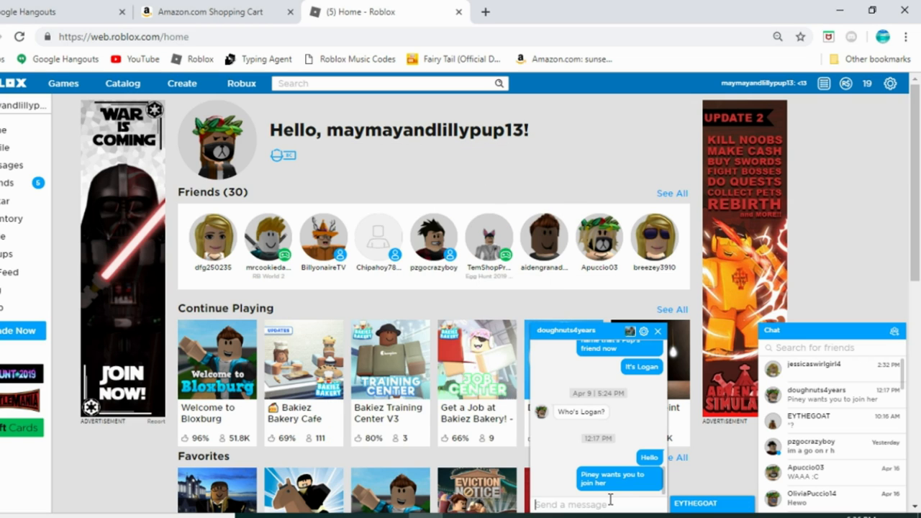
{"action": "type", "text": "Grade"}
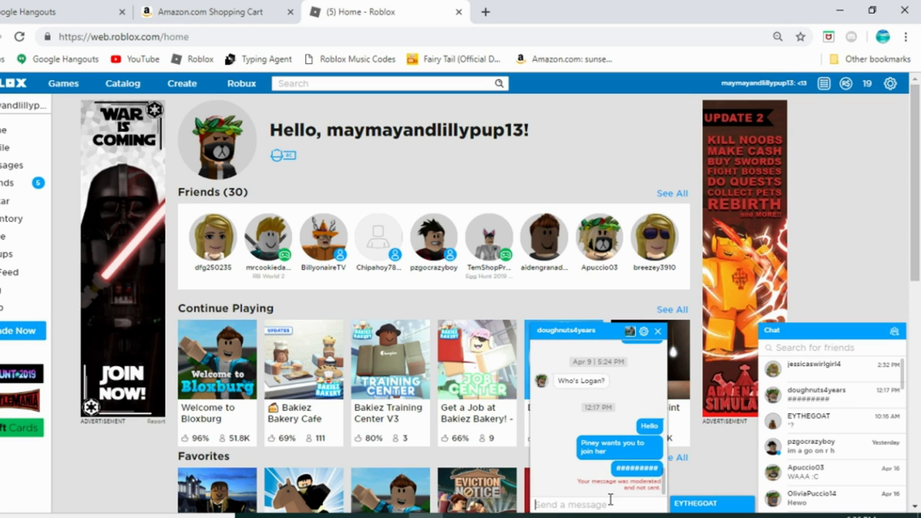
{"action": "type", "text": "105"}
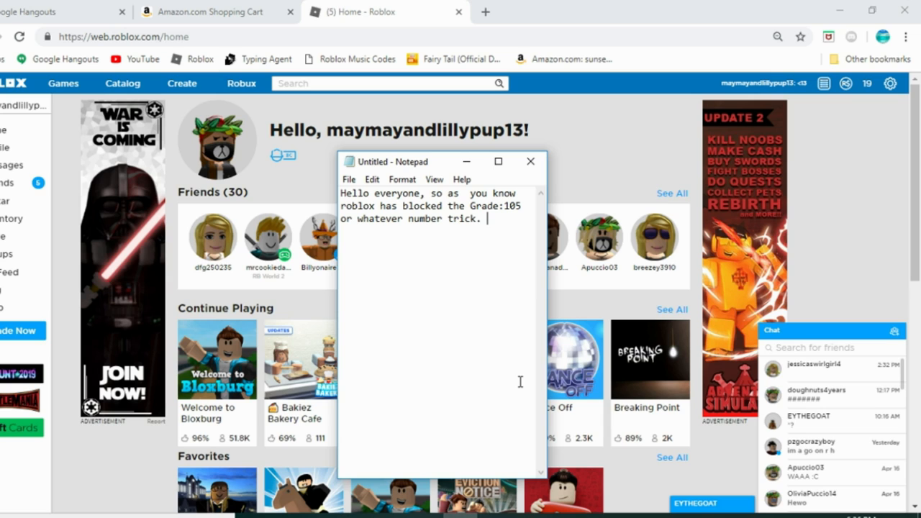
Note that lots of people already know this trick from other people's videos.
{"action": "type", "text": "As you"}
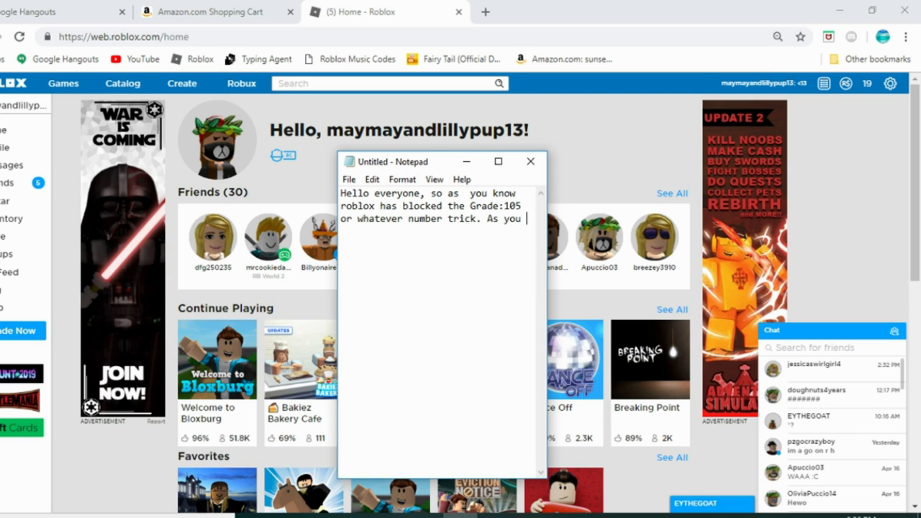
{"action": "type", "text": "can see"}
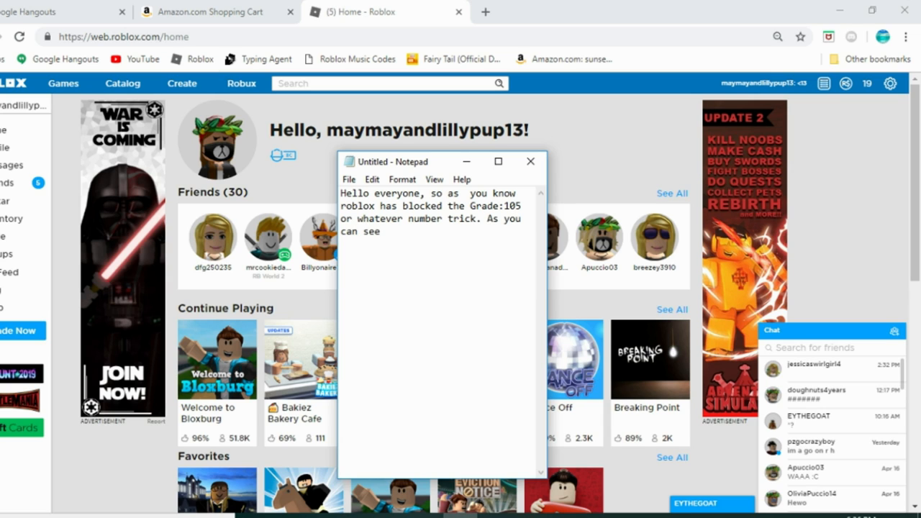
{"action": "type", "text": "Lot"}
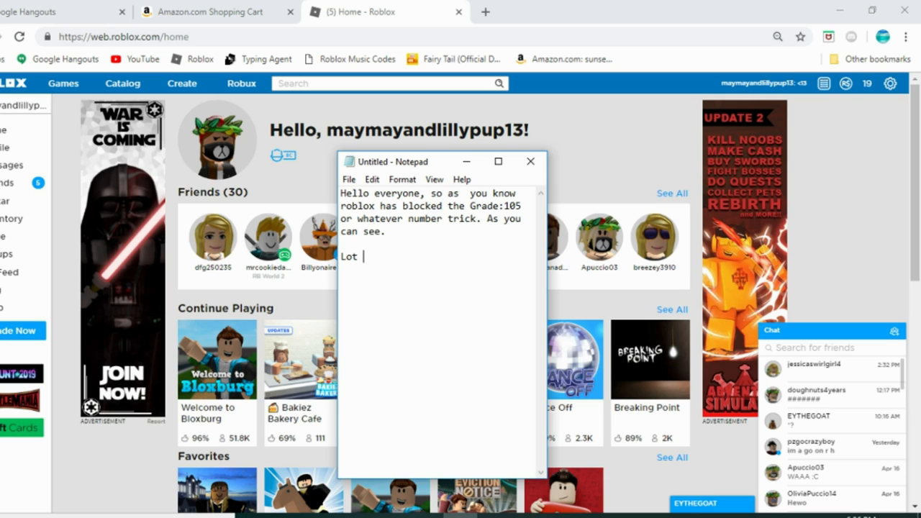
{"action": "type", "text": "s of people aready kn"}
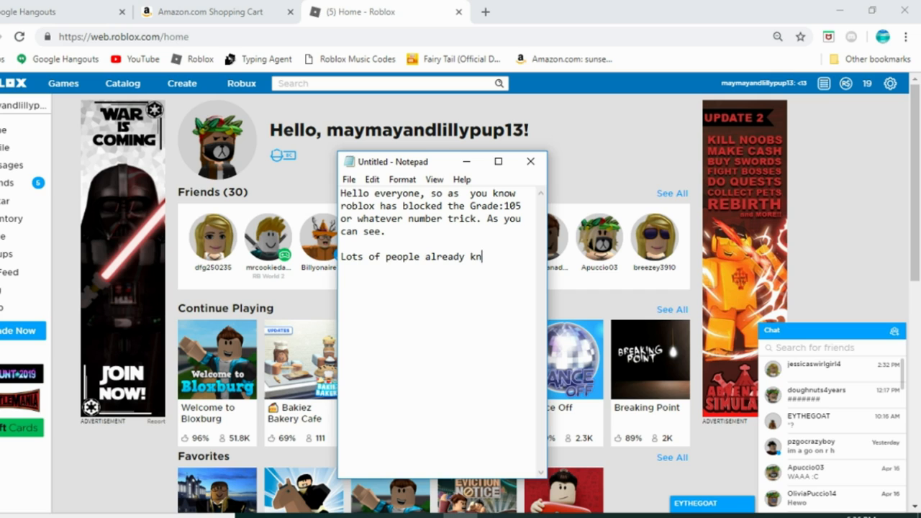
{"action": "type", "text": "ow this trick j"}
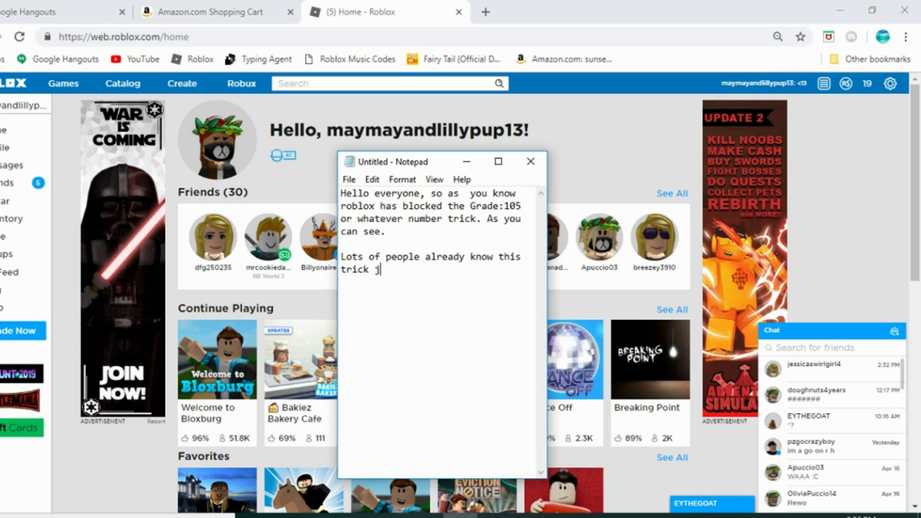
{"action": "type", "text": "from other'"}
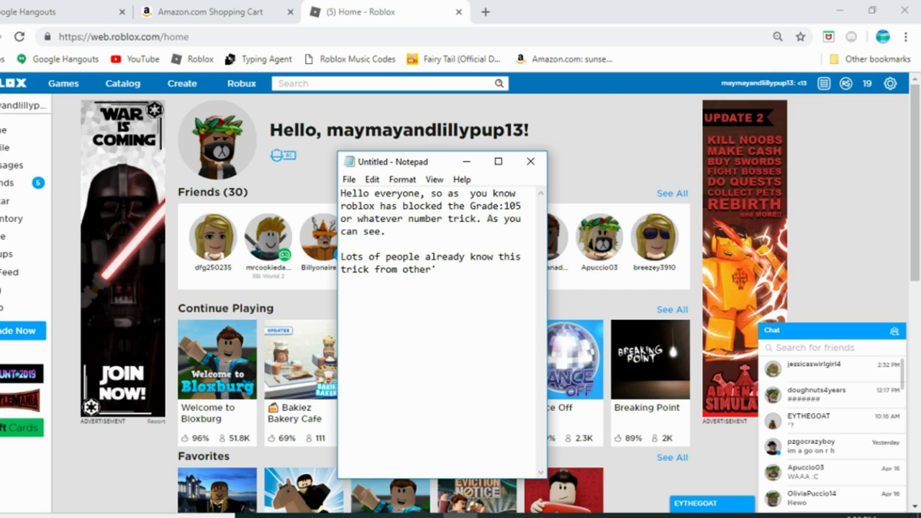
{"action": "type", "text": "s people videos."}
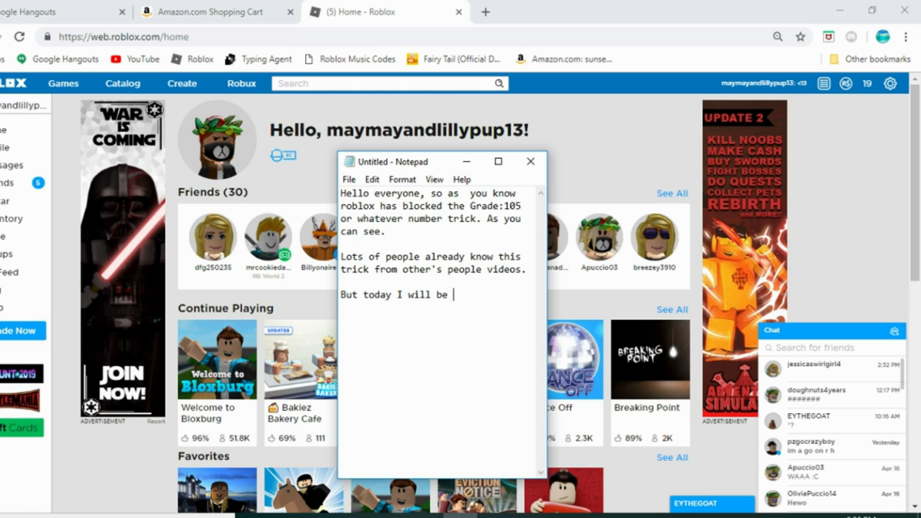
Add that today you'll show your own way without it getting tagged.
{"action": "type", "text": "showing you the way that I do it"}
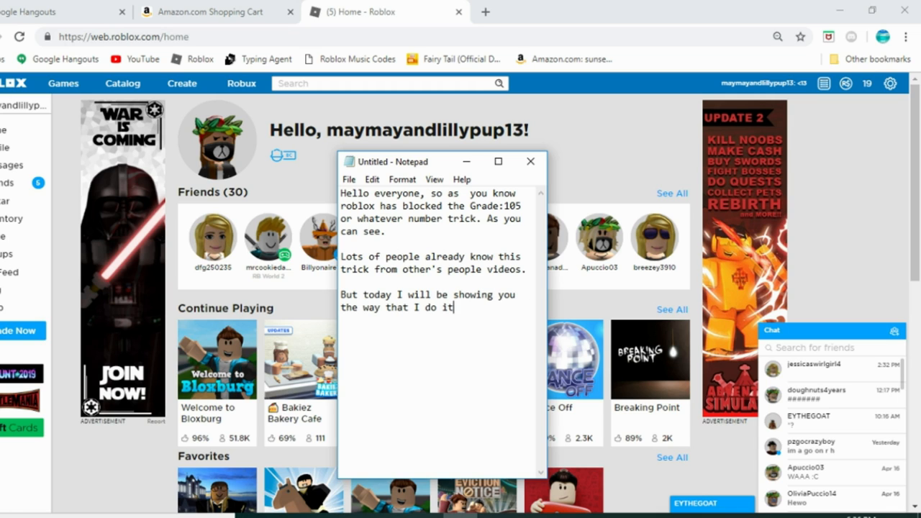
{"action": "type", "text": ", without it getting"}
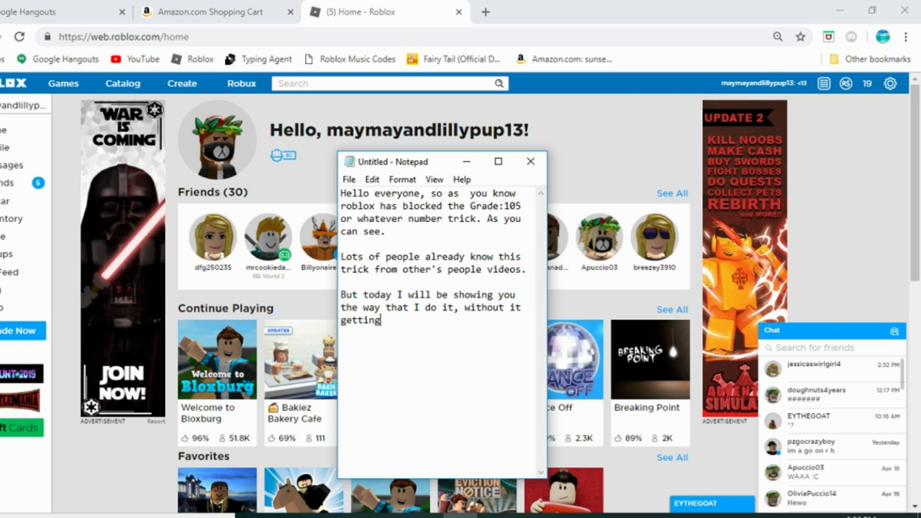
{"action": "type", "text": "tagged"}
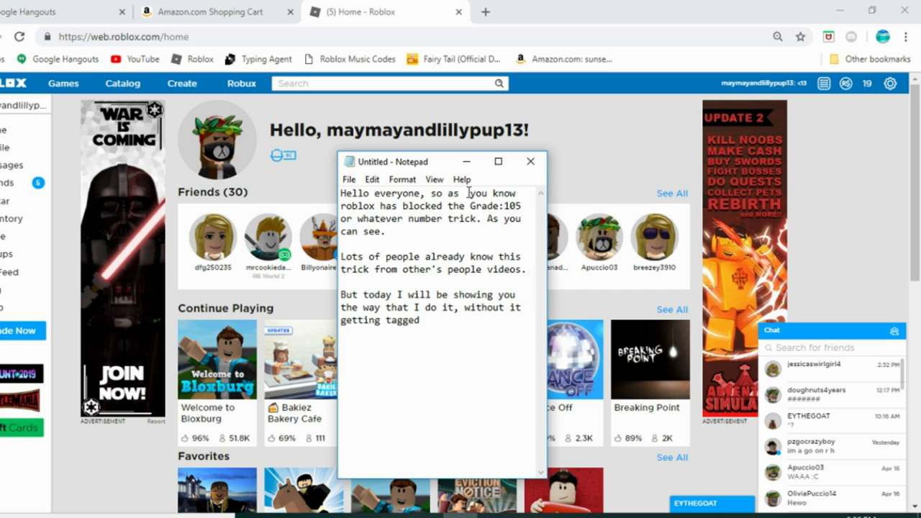
Add the sentence that you can't put THAT in a sentence, then return to Roblox chat.
{"action": "left_click", "coordinate": [530, 161]}
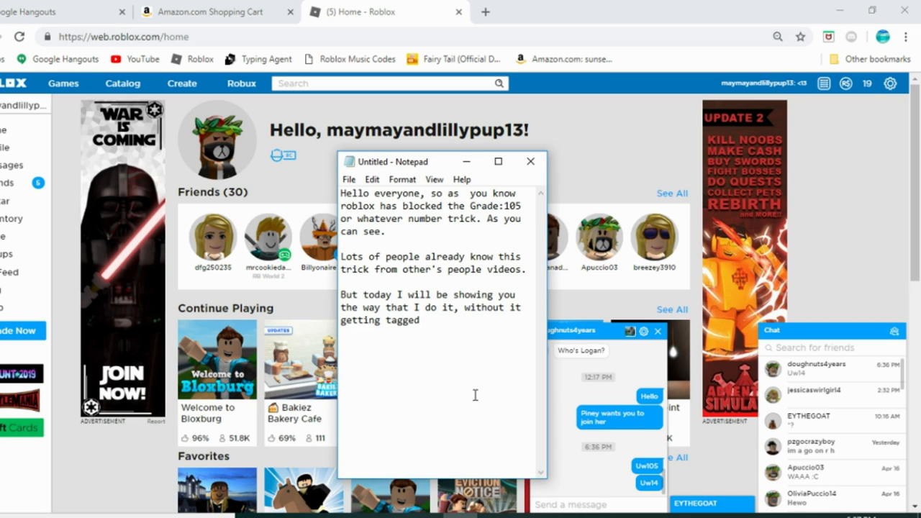
{"action": "type", "text": "The thing is"}
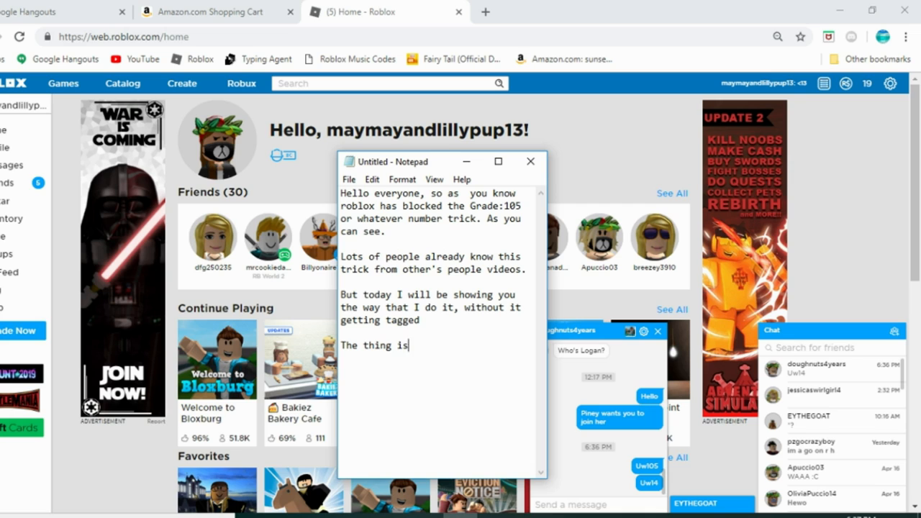
{"action": "type", "text": ", is that you can't put T"}
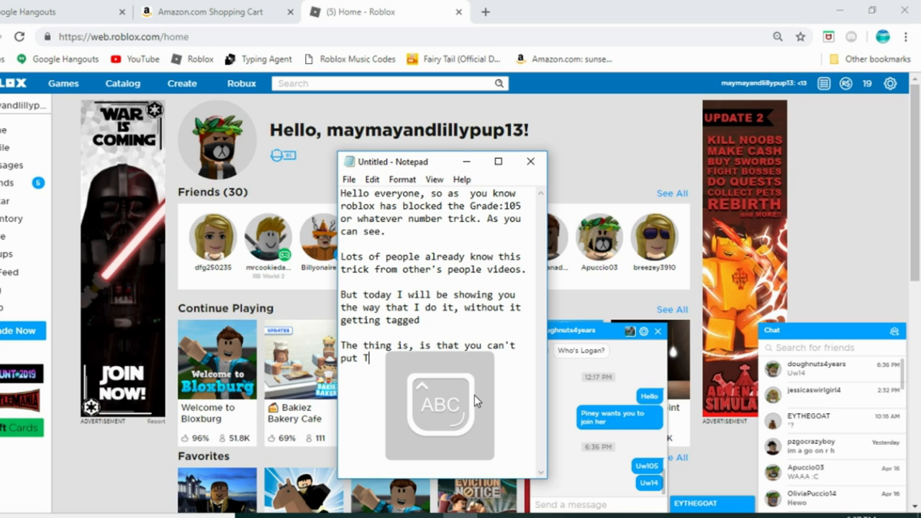
{"action": "type", "text": "HAT in a setence"}
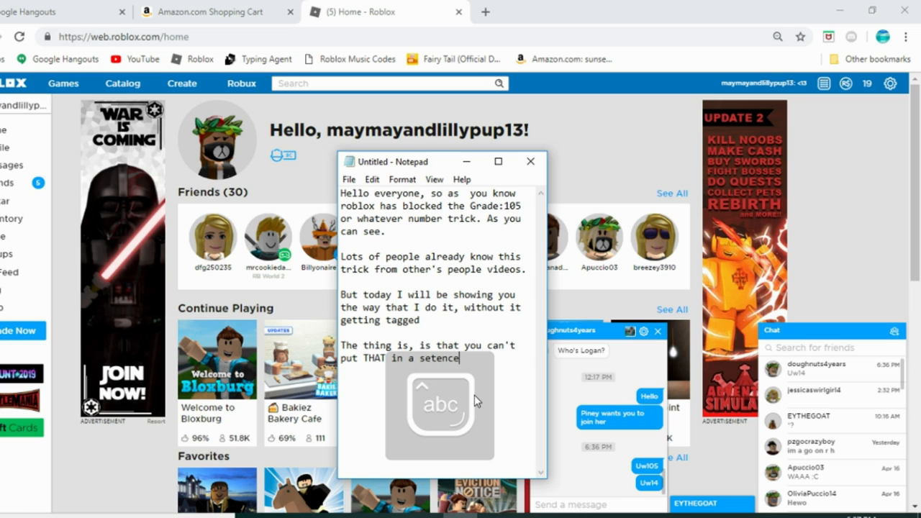
{"action": "left_click", "coordinate": [530, 161]}
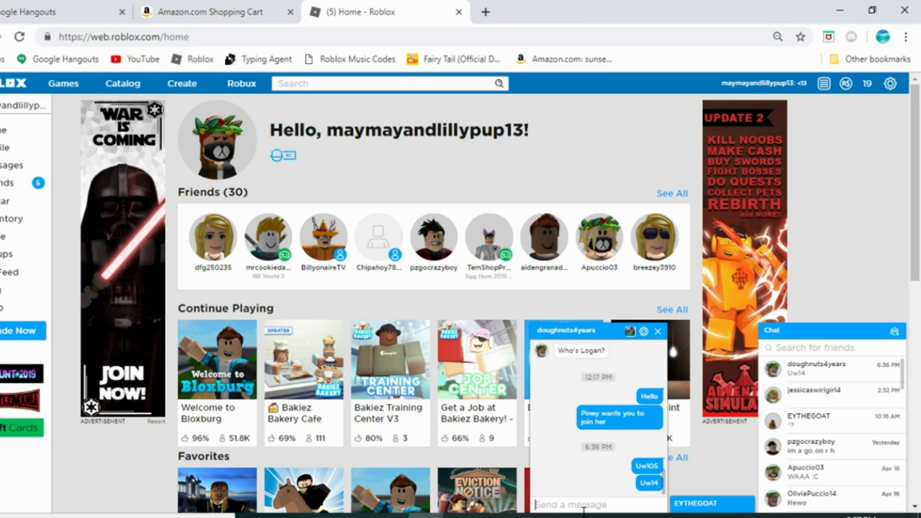
Send the 'I am Uw...' number message, then note 'as you can see, it tags it out'.
{"action": "type", "text": "I am Uw"}
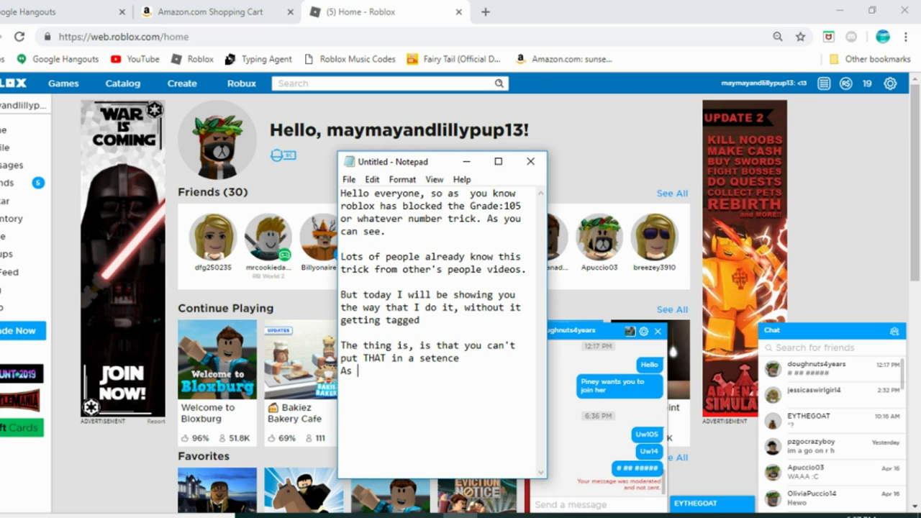
{"action": "type", "text": "you can"}
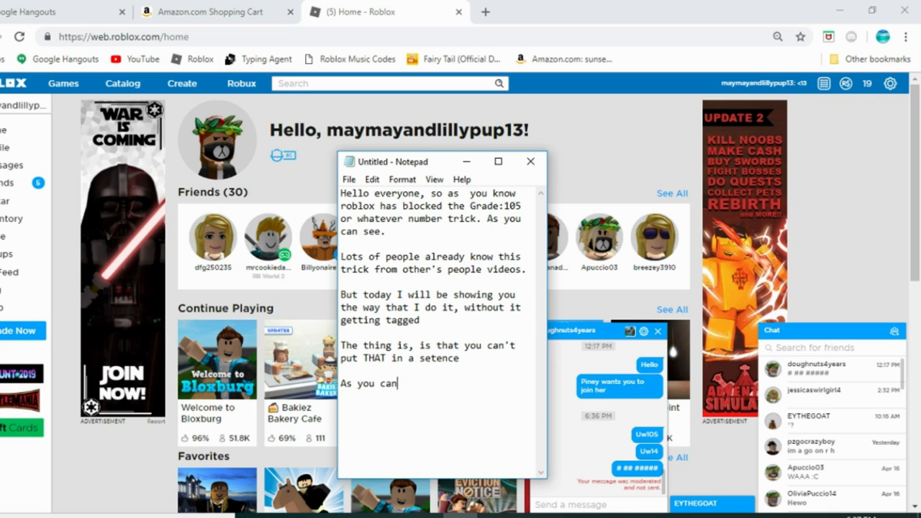
{"action": "type", "text": "see, it tags"}
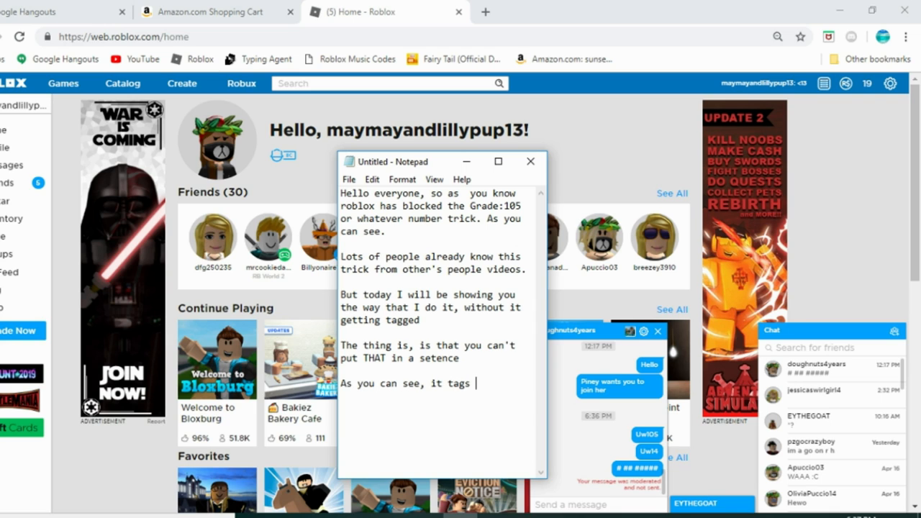
{"action": "type", "text": "it out"}
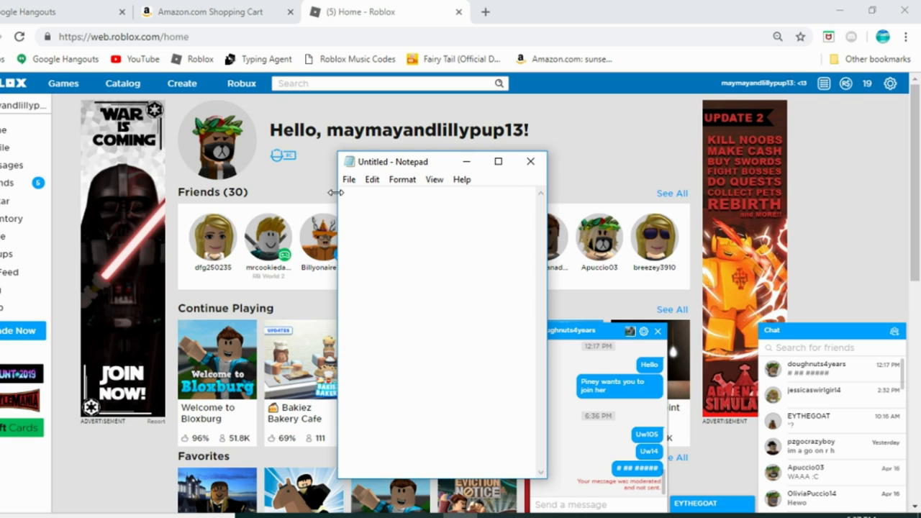
Write that this is the easiest way to say numbers untagged, plus a goodbye sign-off.
{"action": "type", "text": "For me, I find this the easist way to r"}
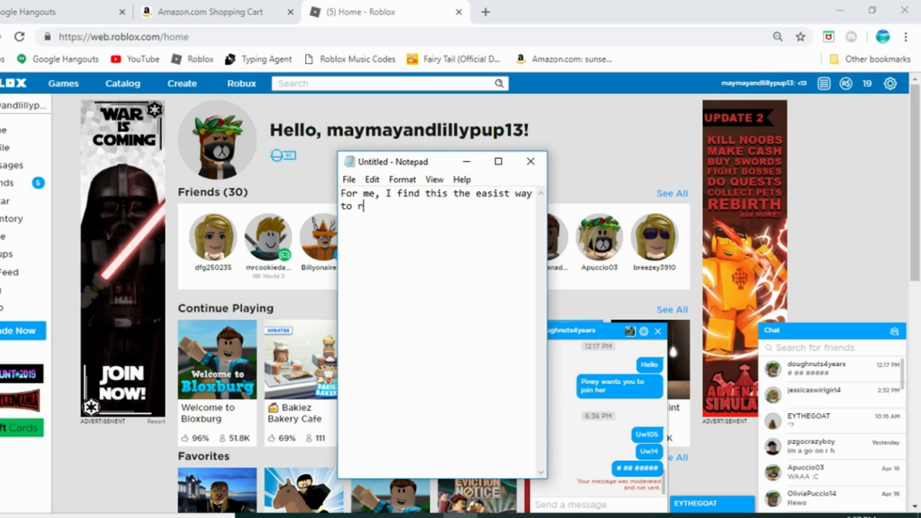
{"action": "type", "text": "us"}
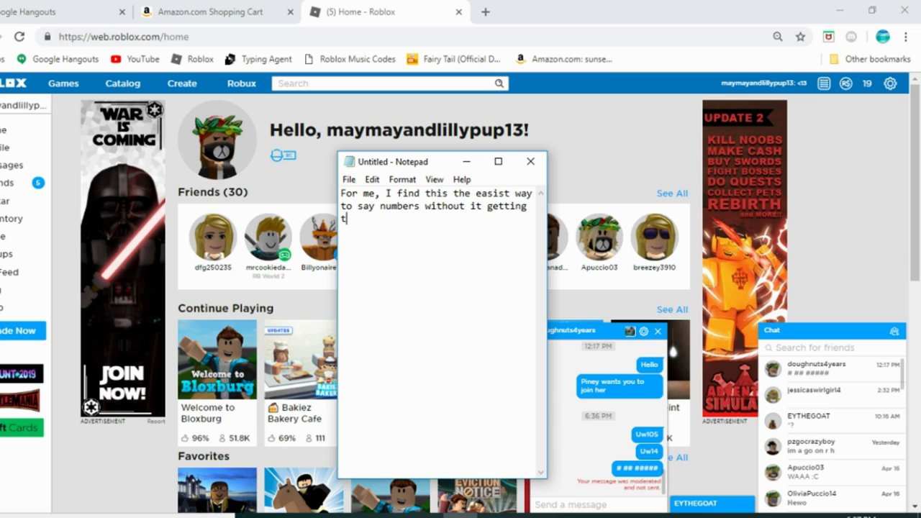
{"action": "type", "text": "agged."}
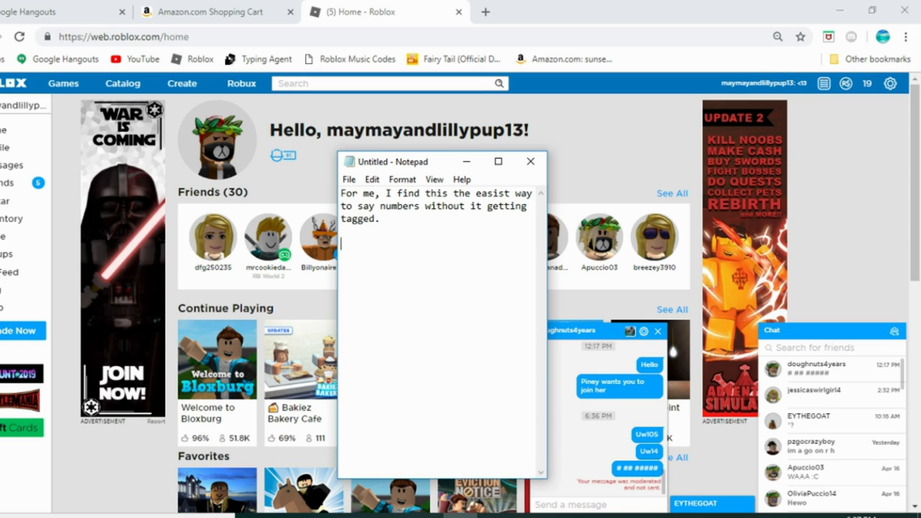
{"action": "type", "text": "I hope yall enjoyed this vide"}
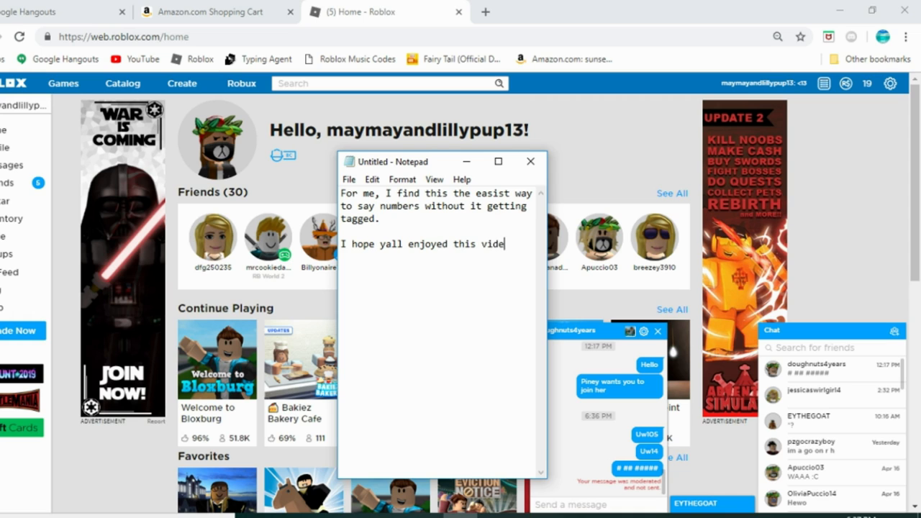
{"action": "type", "text": "o and I'll see you in the next"}
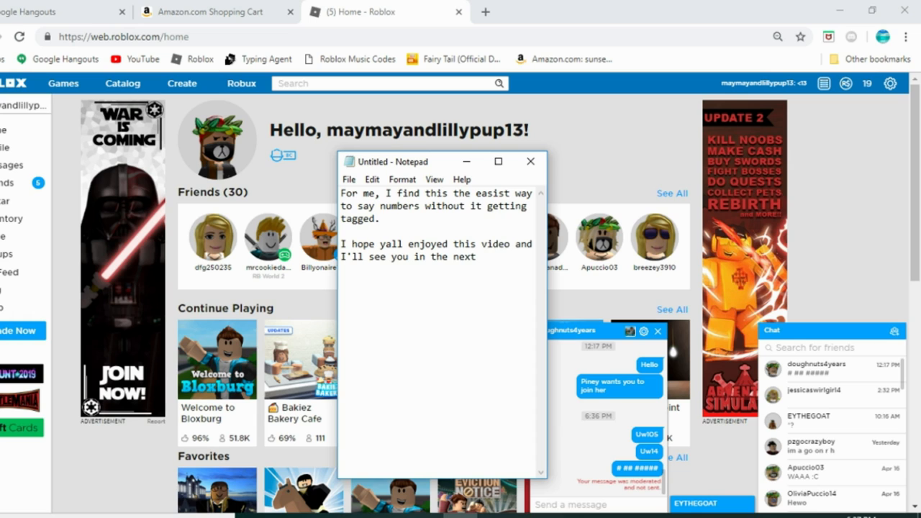
{"action": "type", "text": "1one!"}
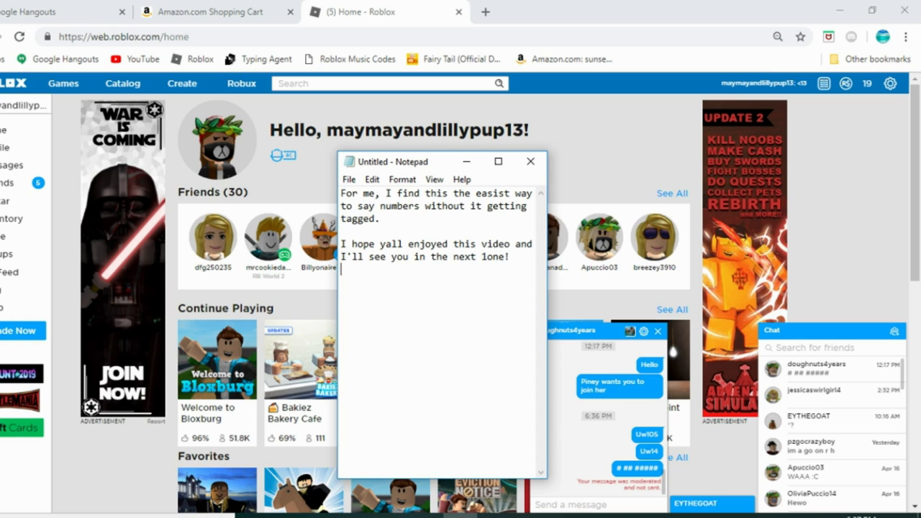
Add the '*oops forgot that I can say one without it getting tagged' remark.
{"action": "type", "text": "*oops forgot"}
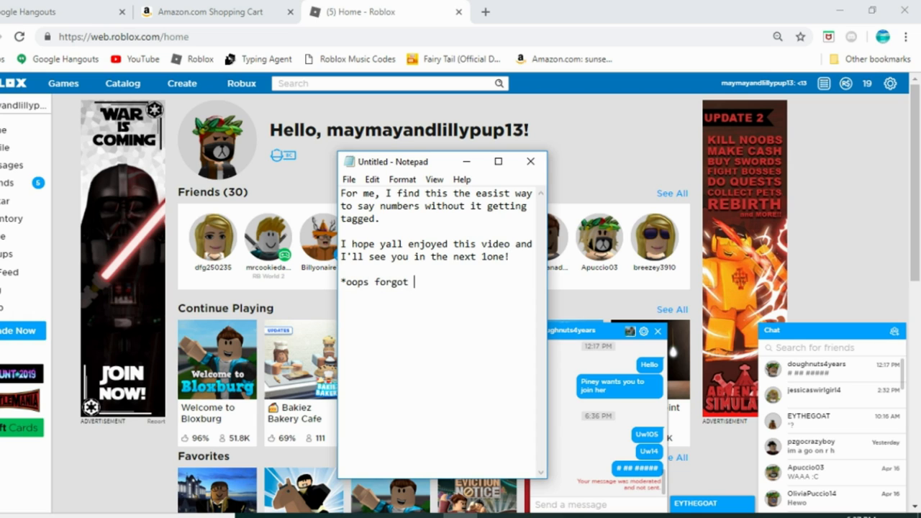
{"action": "type", "text": "that I can say"}
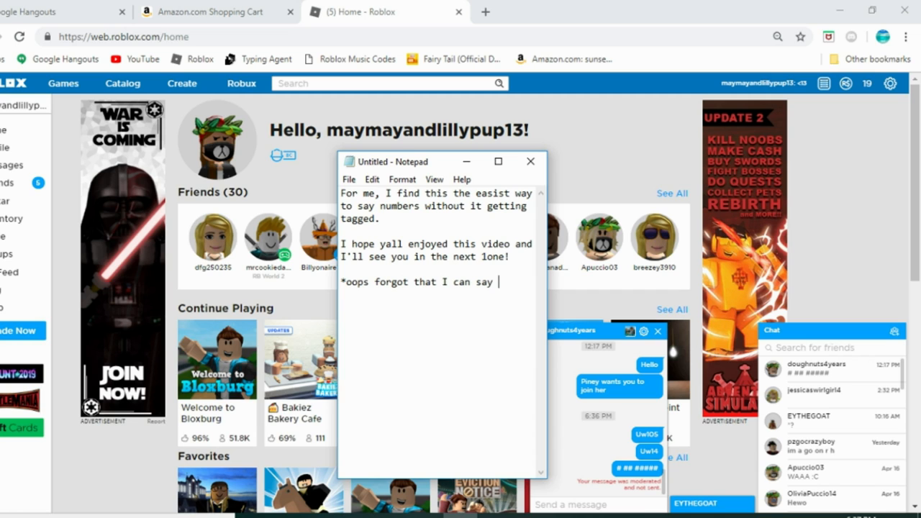
{"action": "type", "text": "one without it ge"}
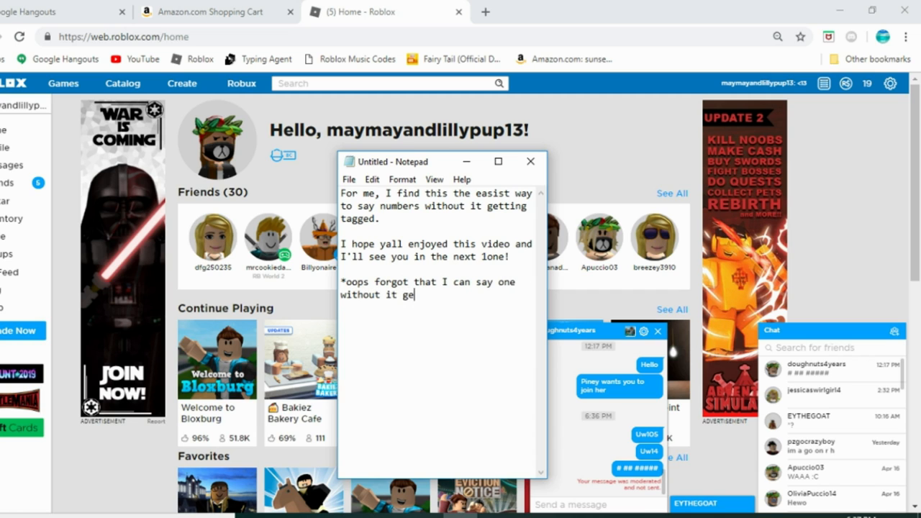
{"action": "type", "text": "tting tagged*"}
{"action": "type", "text": "XD"}
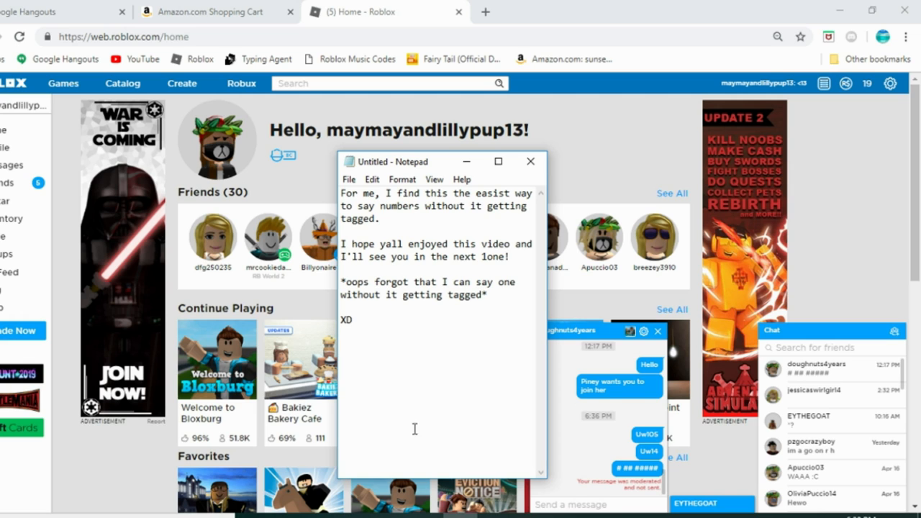
Announce you're getting a mic that won't arrive for a couple of days.
{"action": "type", "text": "I wanted to tell you all that I'm"}
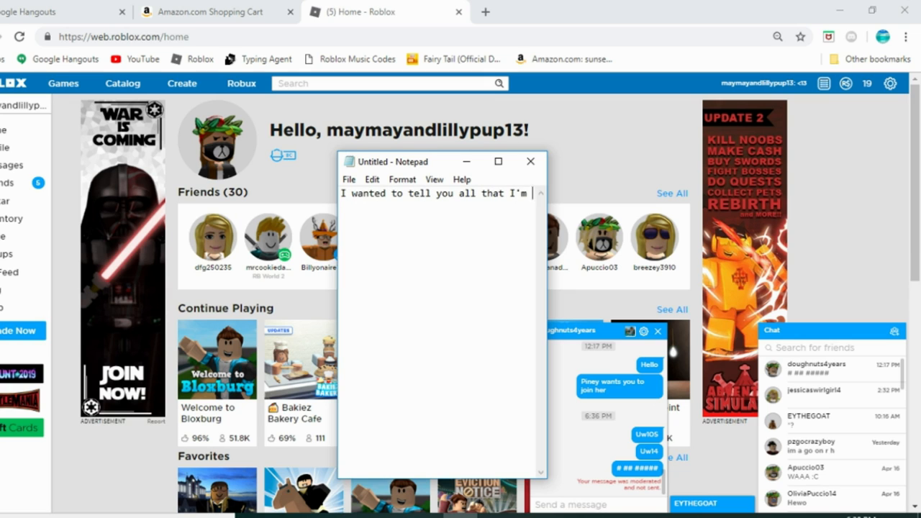
{"action": "type", "text": "getting a mic"}
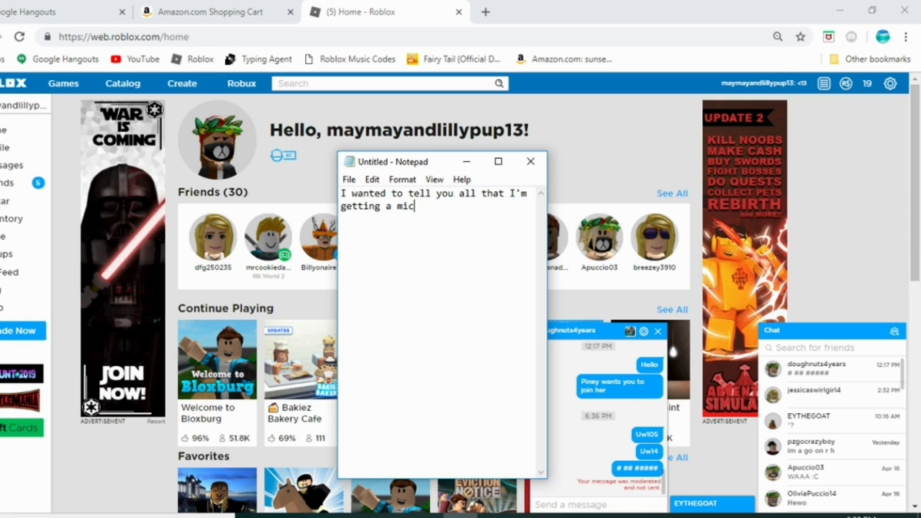
{"action": "type", "text": "!"}
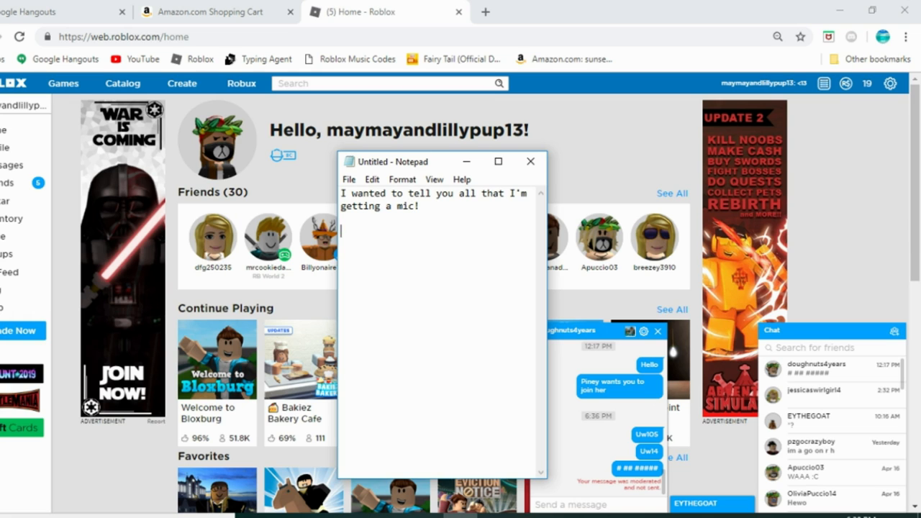
{"action": "type", "text": "It won't be here till a co"}
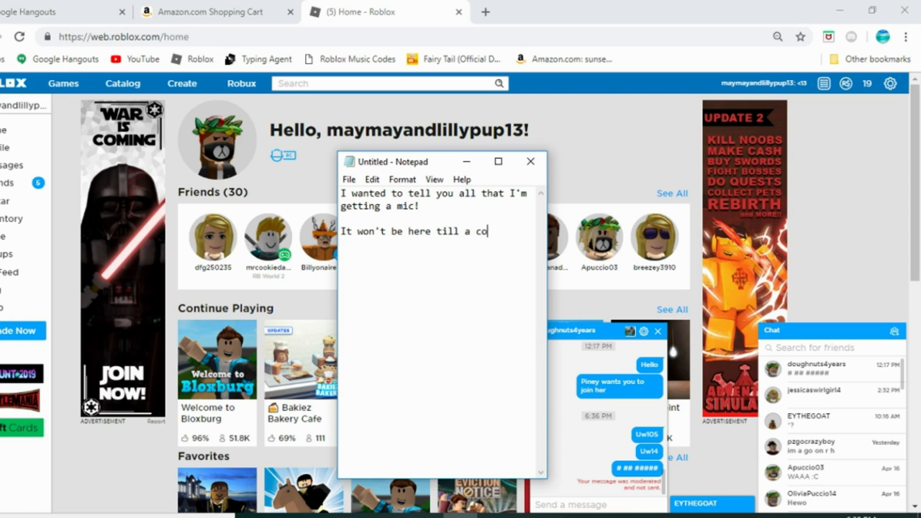
{"action": "type", "text": "uple of days and"}
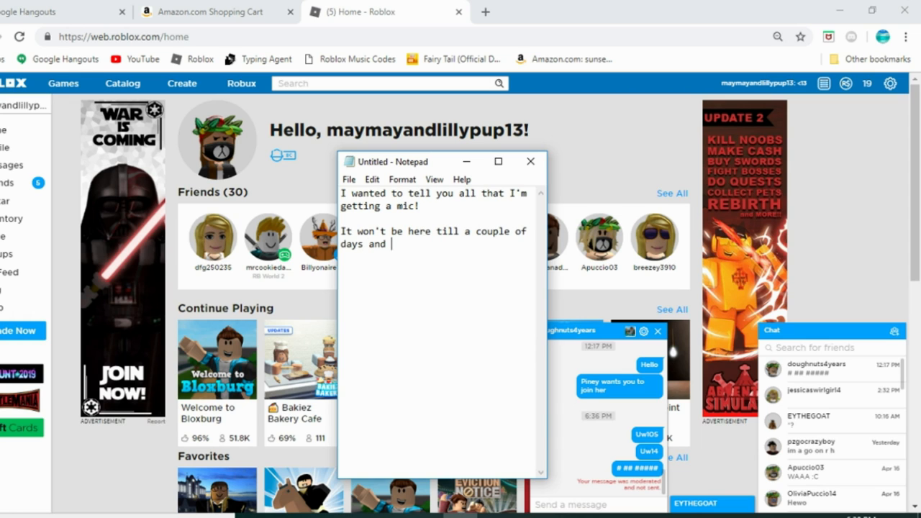